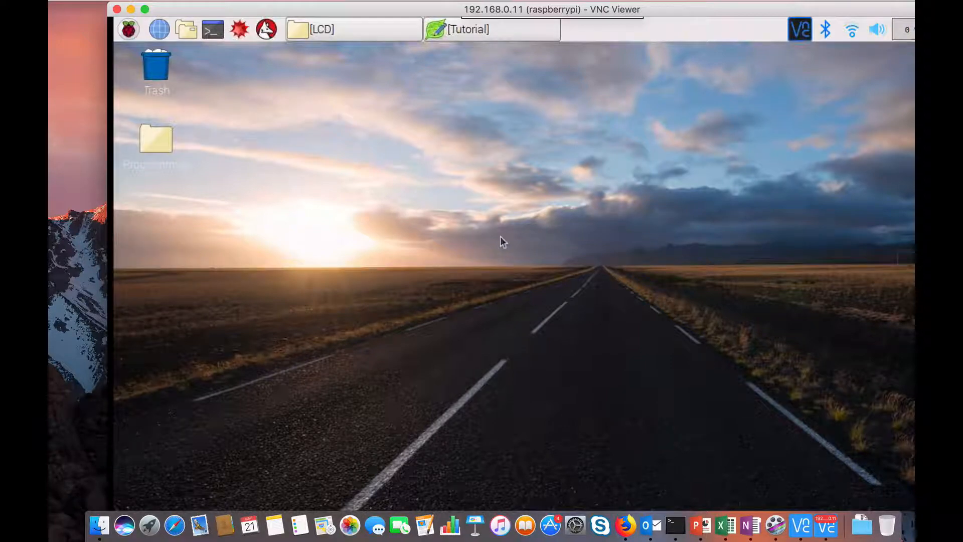
pyautogui.moveTo(441, 124)
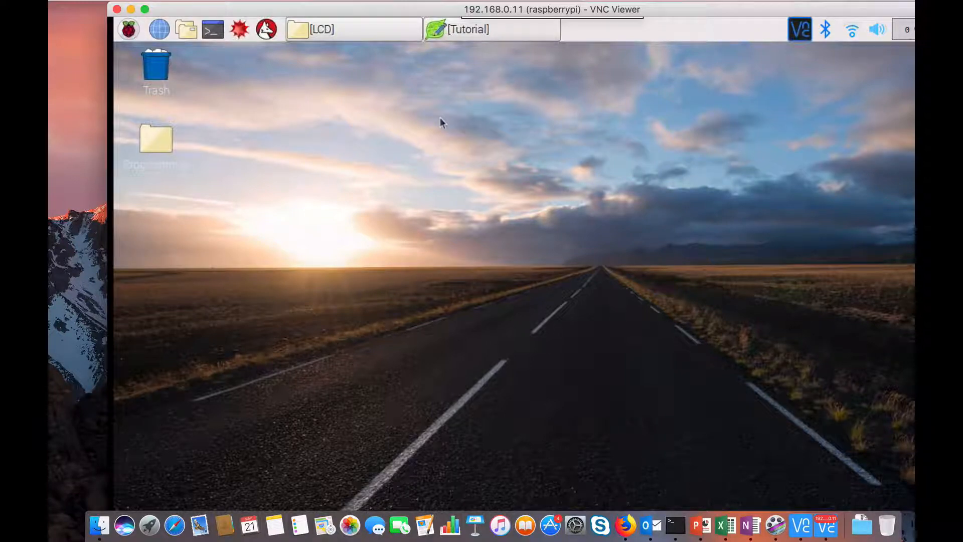
pyautogui.moveTo(473, 65)
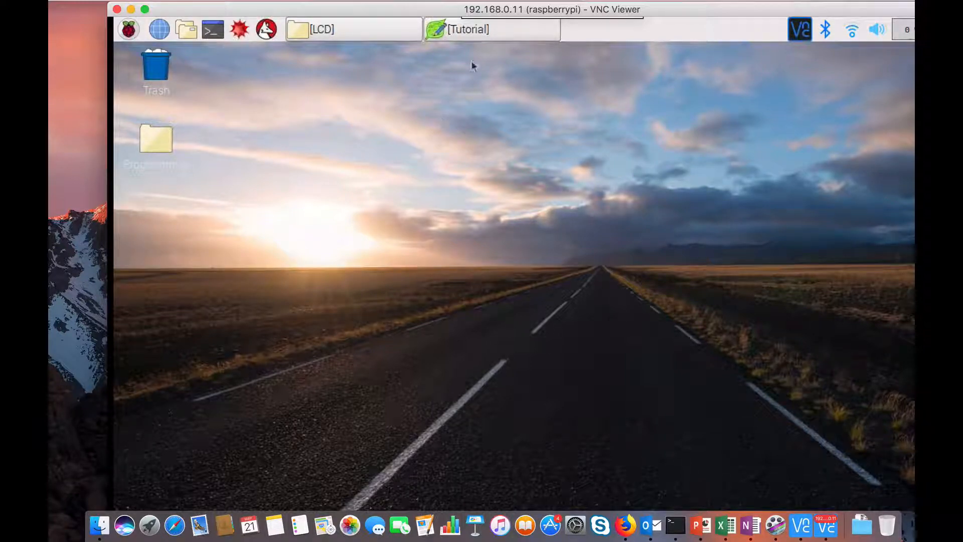
pyautogui.moveTo(476, 50)
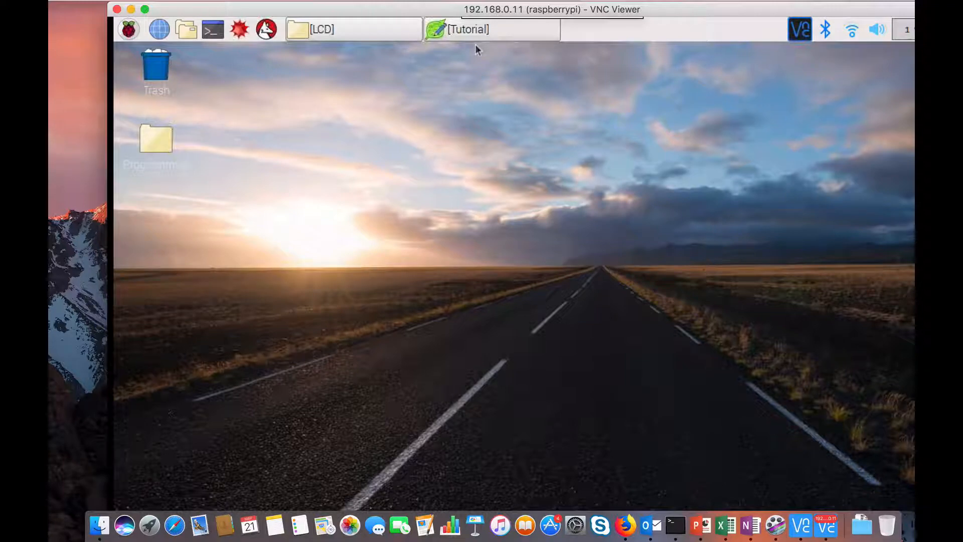
# Bring up the Tutorial notes and select the 'sudo nano /etc/modules' command.
pyautogui.click(492, 29)
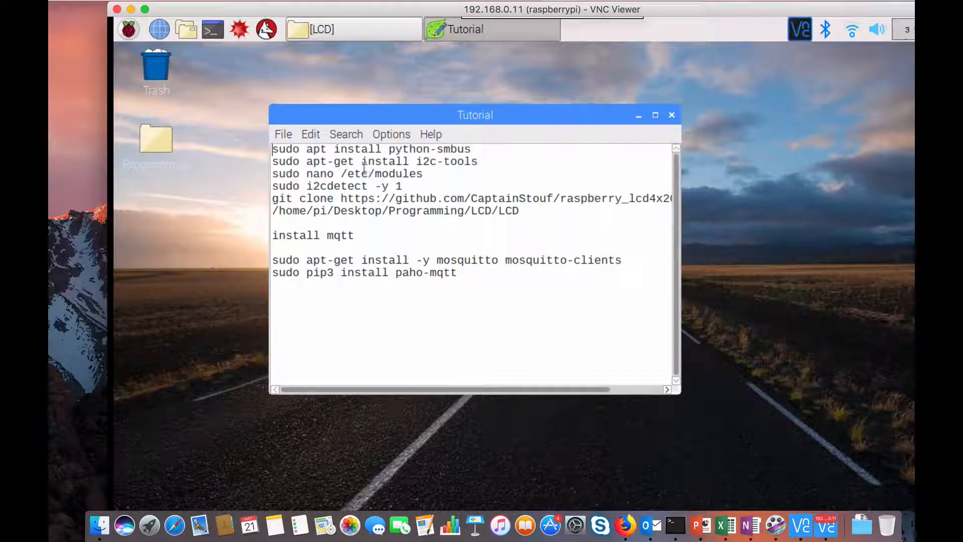
pyautogui.click(481, 161)
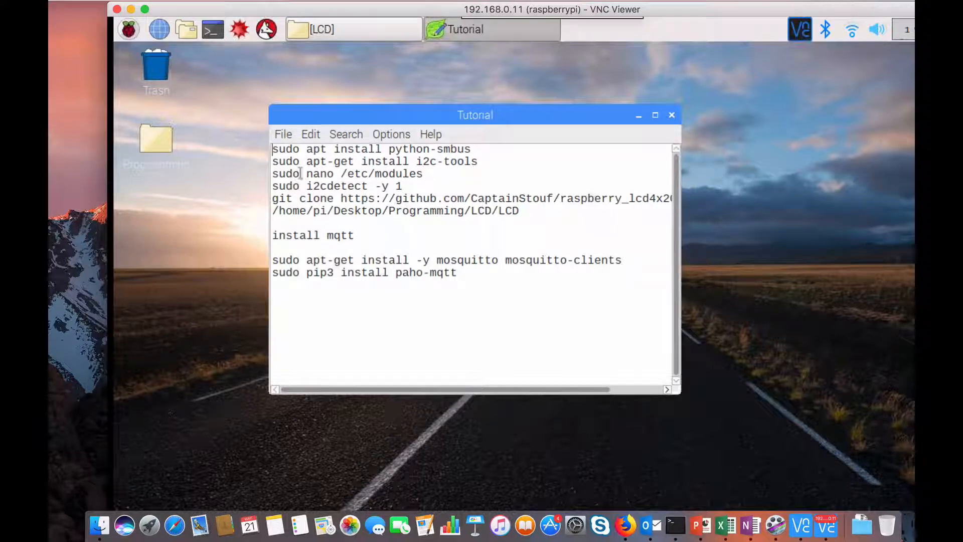
pyautogui.moveTo(440, 175)
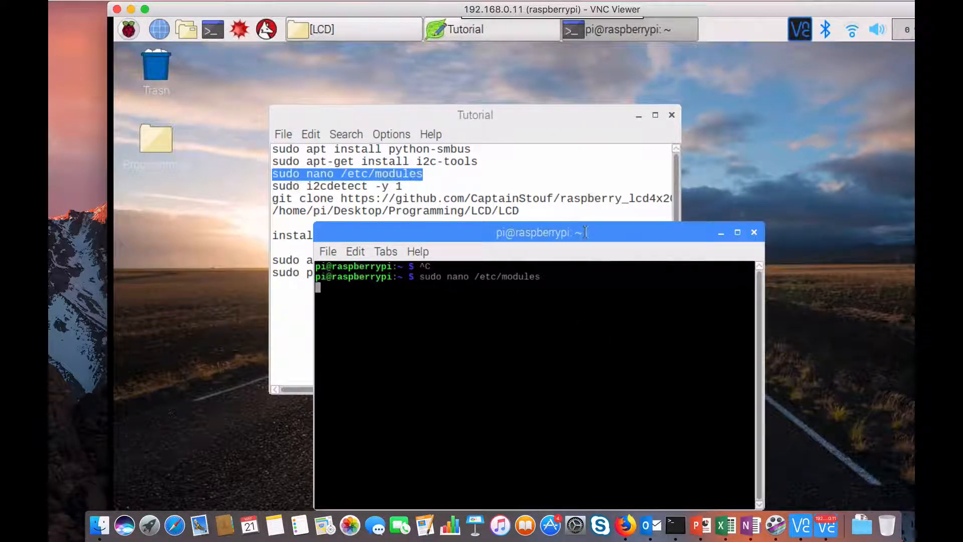
# Run 'sudo i2cdetect -y 1' to scan the I2C bus, finding a device at 27.
pyautogui.press('Return')
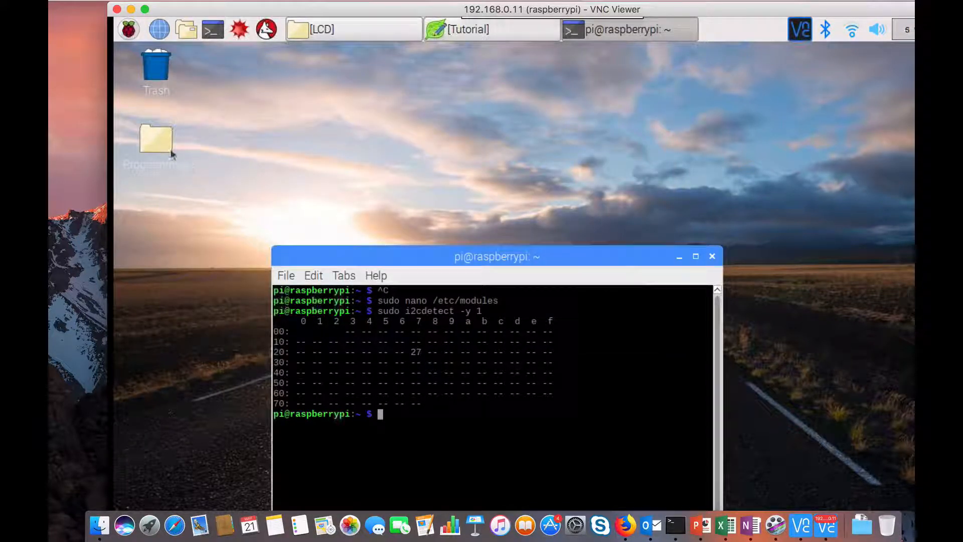
# Browse LcdLib > raspberry_lcd4x20_I2C > lib to view i2c_lib.py and lcddriver.py, then go back.
pyautogui.doubleClick(156, 139)
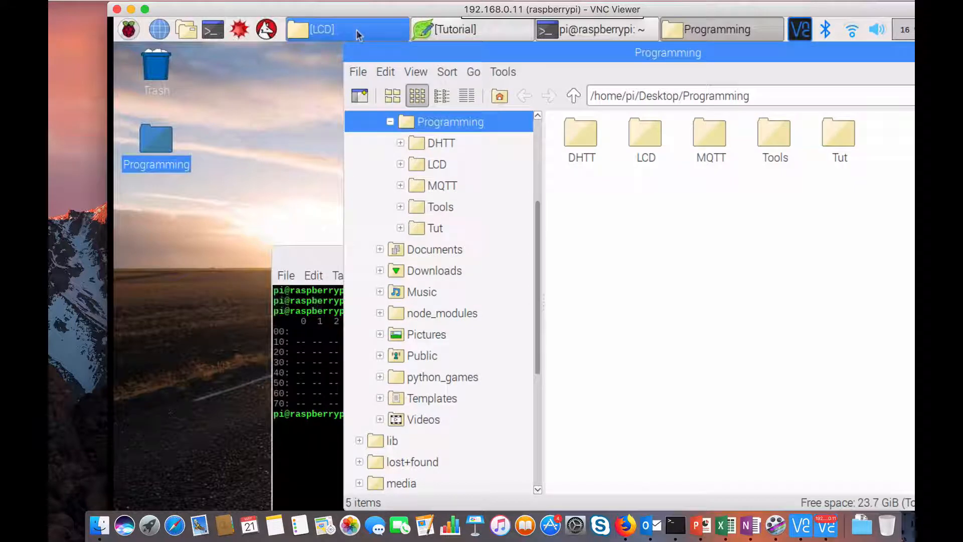
pyautogui.click(321, 29)
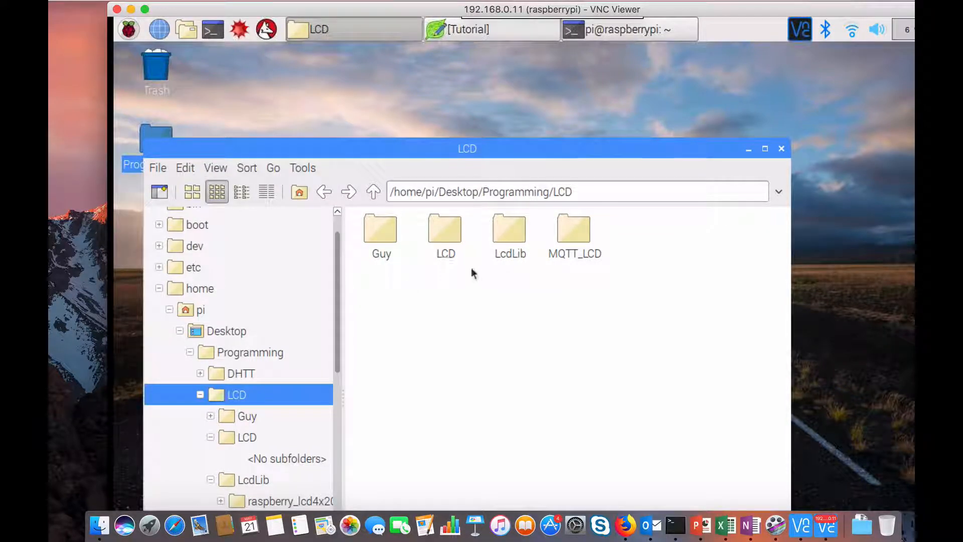
pyautogui.doubleClick(509, 235)
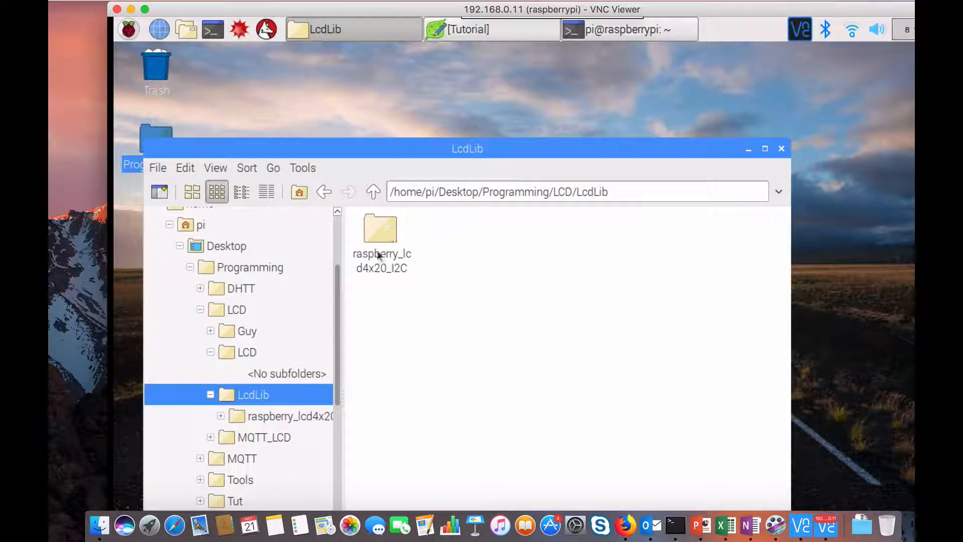
pyautogui.moveTo(382, 236)
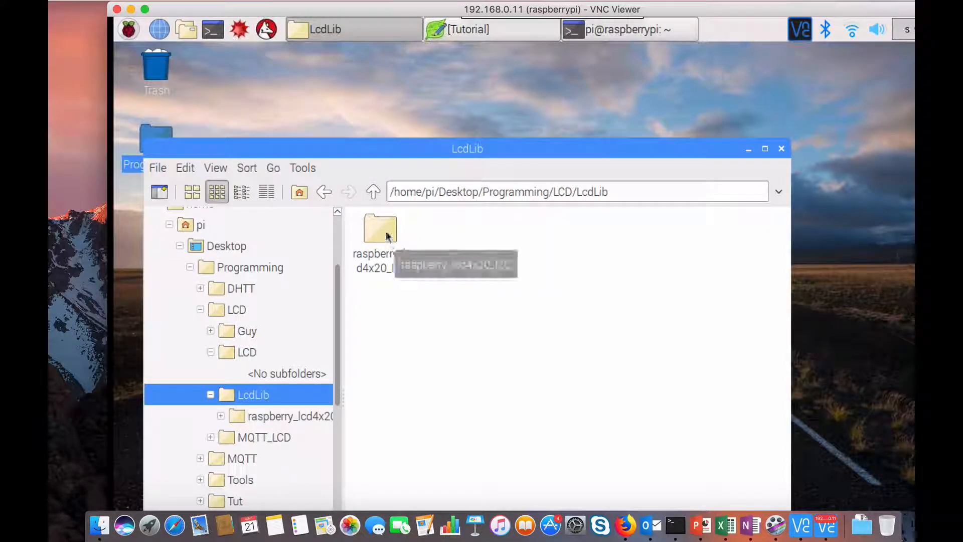
pyautogui.doubleClick(380, 230)
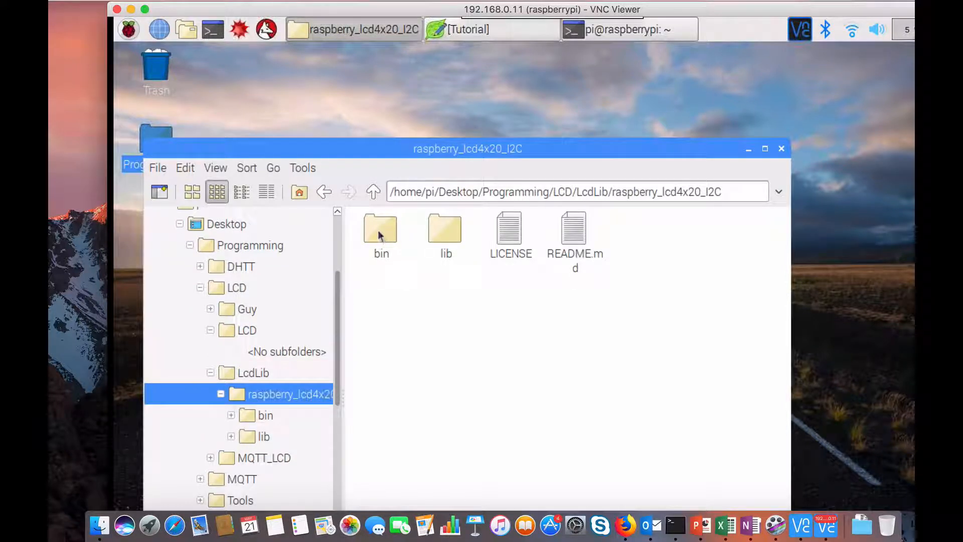
pyautogui.doubleClick(446, 233)
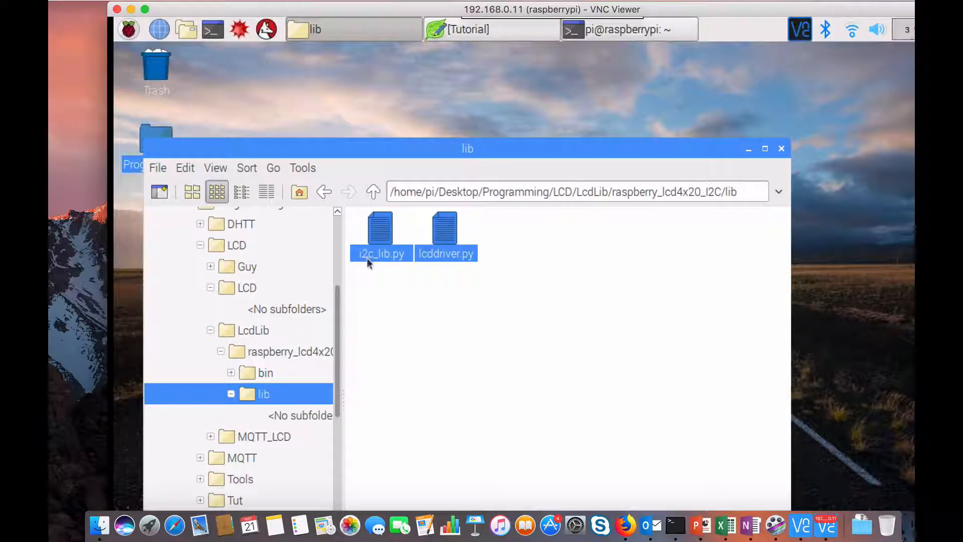
pyautogui.moveTo(495, 270)
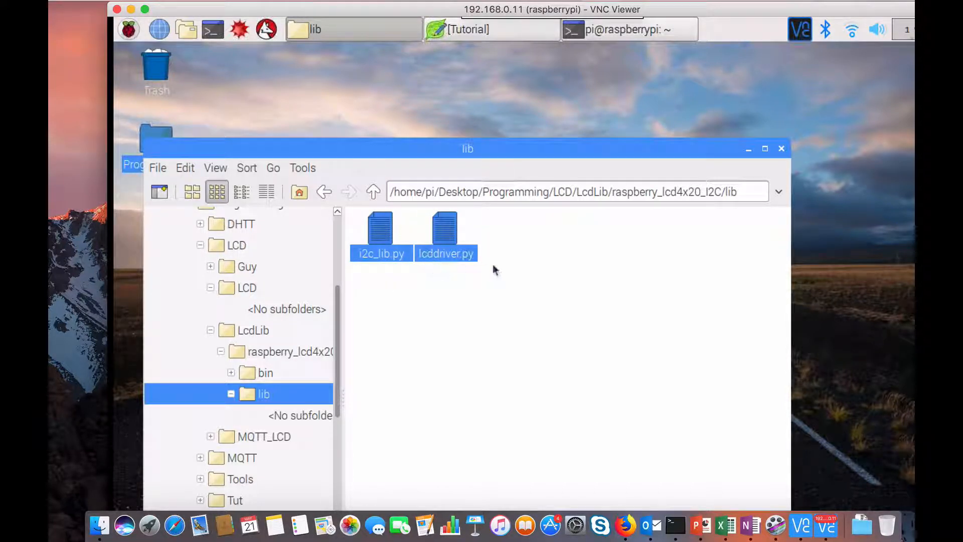
pyautogui.moveTo(324, 191)
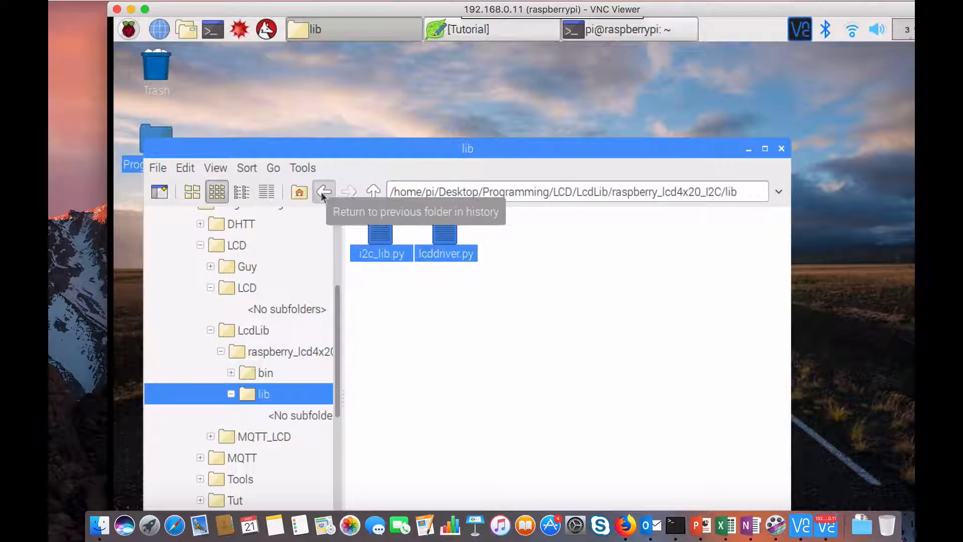
pyautogui.click(324, 191)
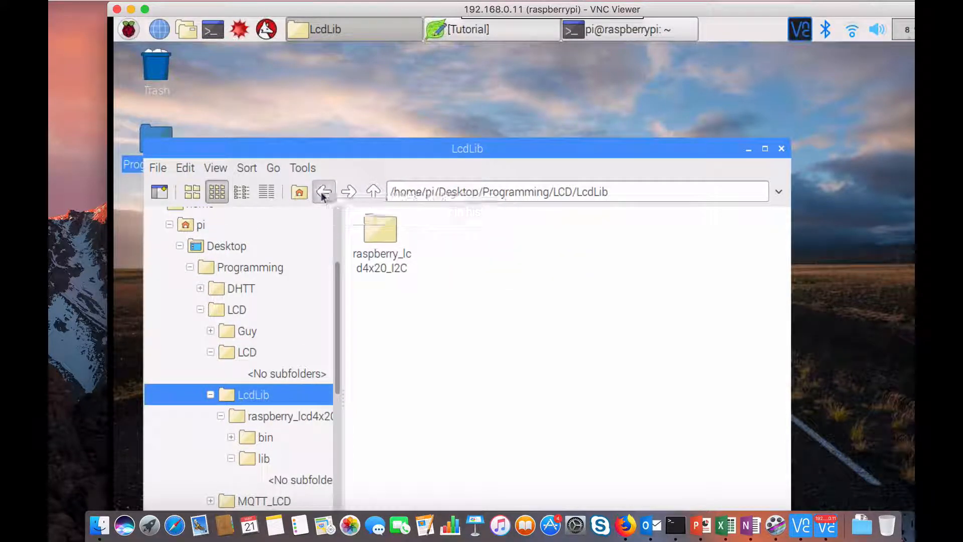
# Open the inner LCD/LCD folder and select lcd.py.
pyautogui.click(324, 191)
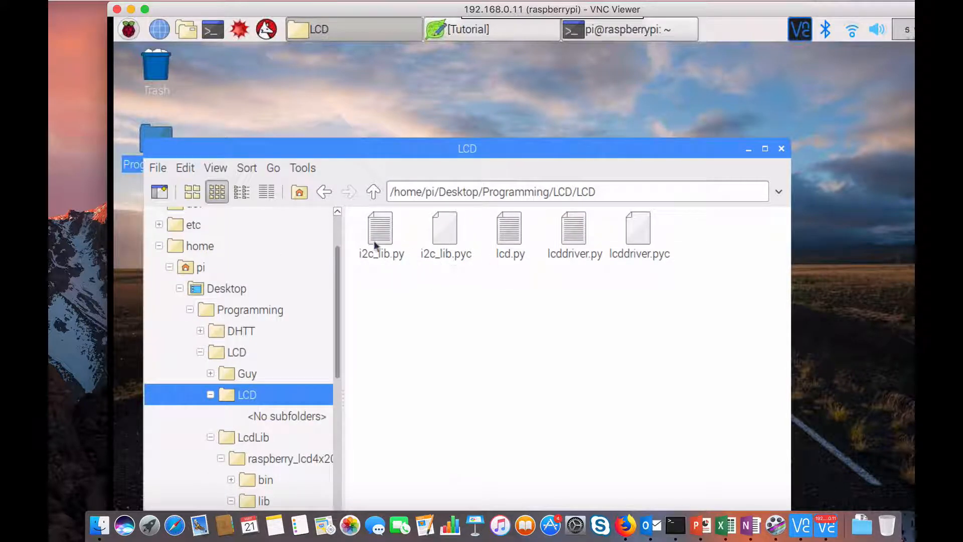
pyautogui.moveTo(577, 252)
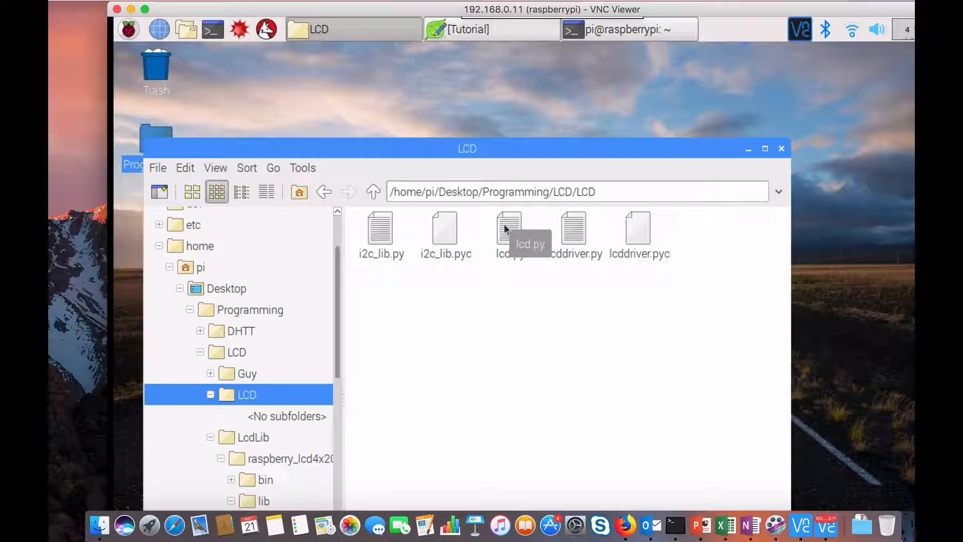
pyautogui.click(508, 230)
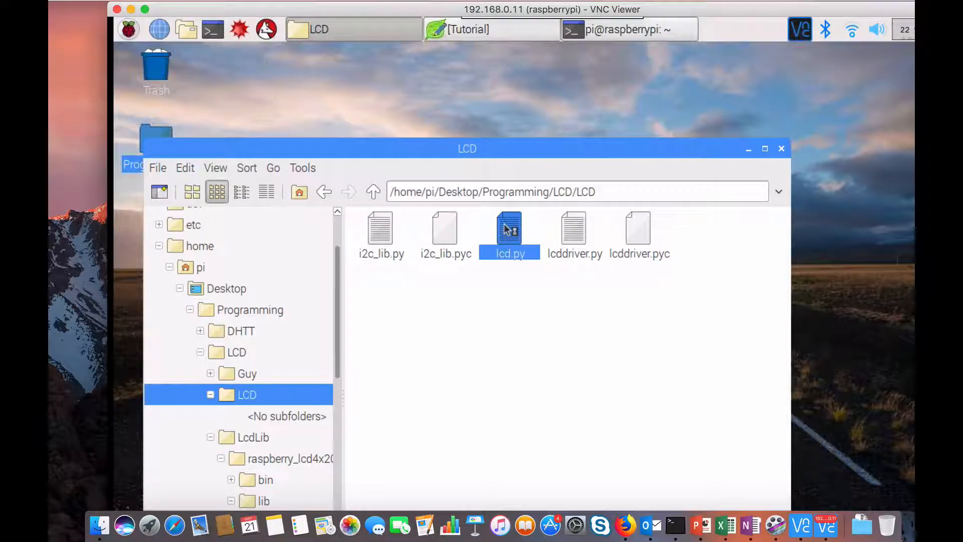
# Open lcd.py in Thonny, showing the lcddriver script that writes two display lines.
pyautogui.doubleClick(509, 229)
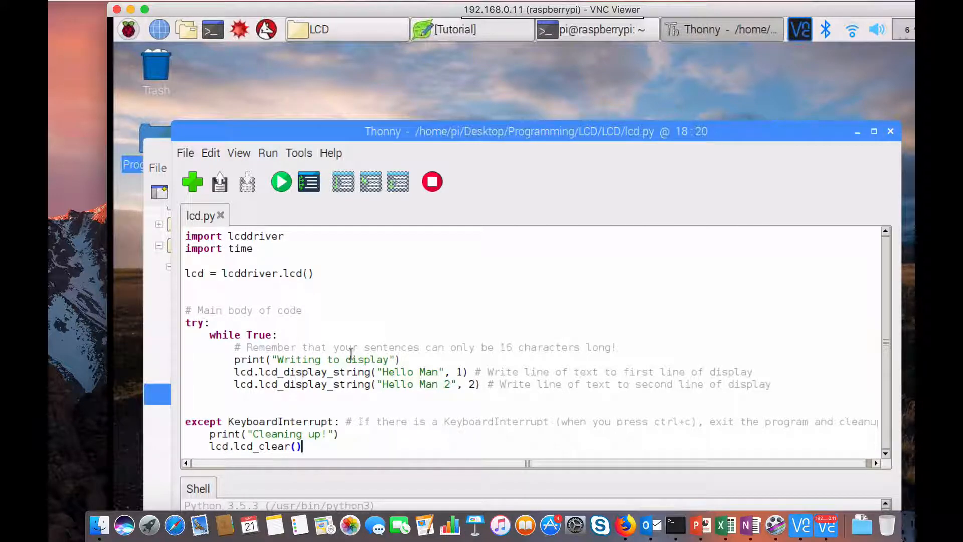
pyautogui.moveTo(281, 181)
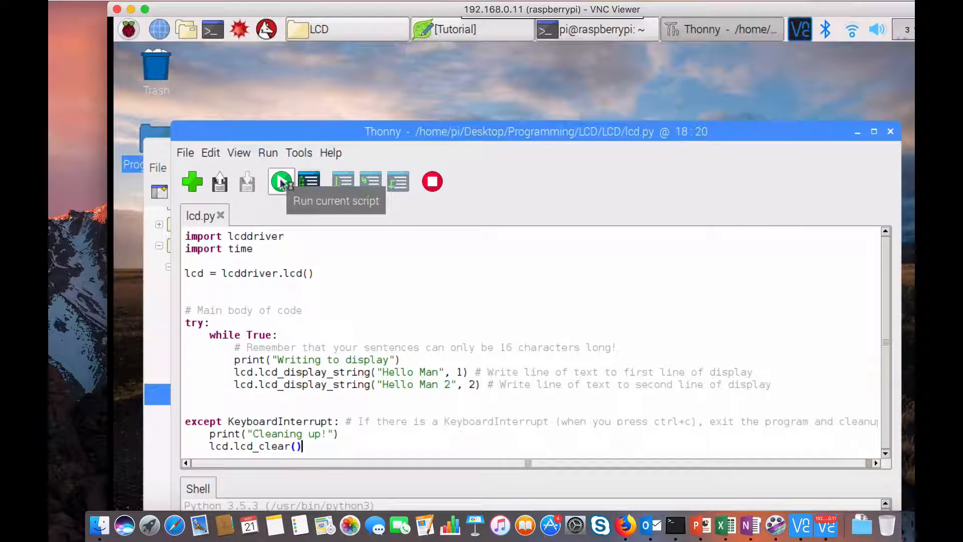